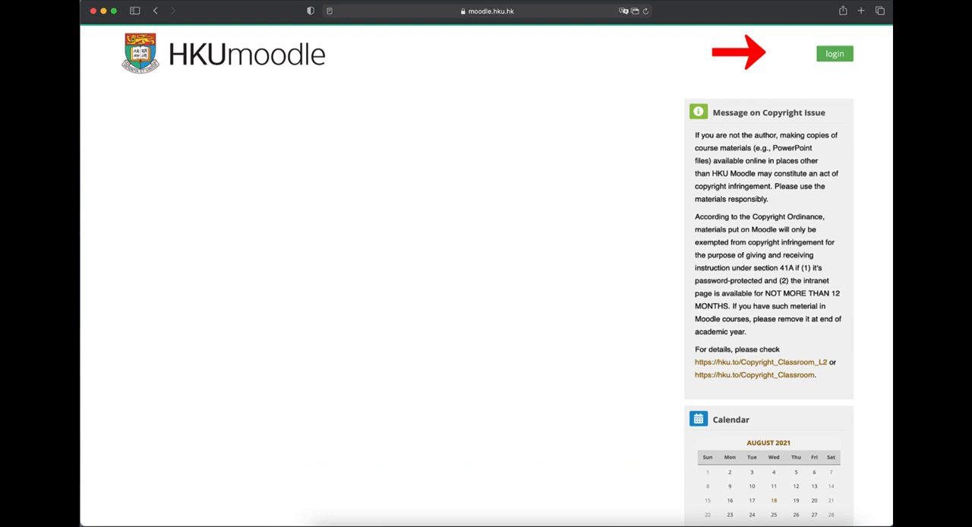
Log in to HKU Moodle and enter the TELITEST2020 TELI Test 2020 course
left_click(834, 54)
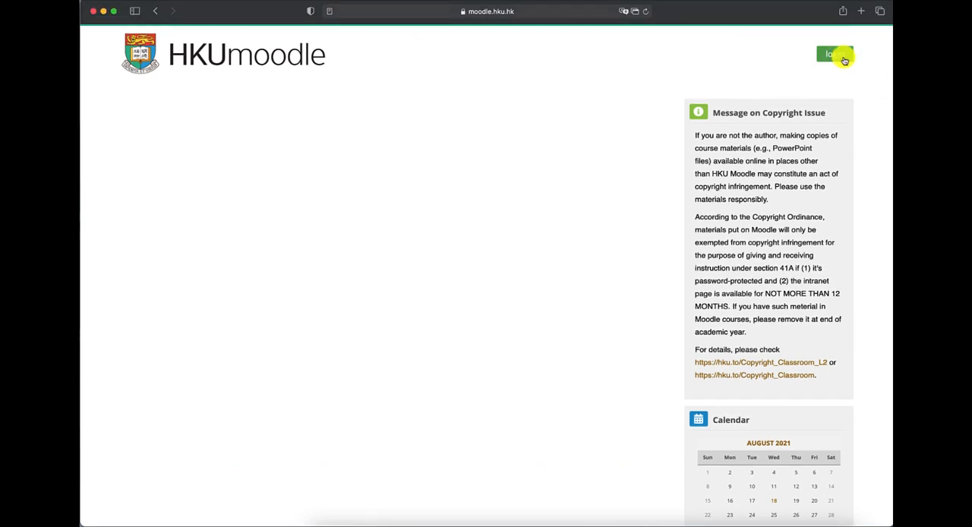
left_click(832, 54)
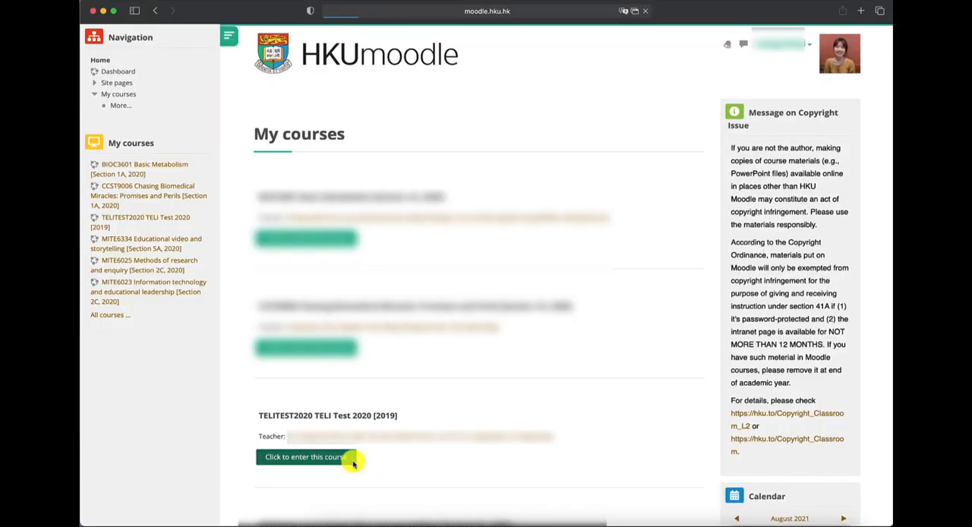
left_click(305, 458)
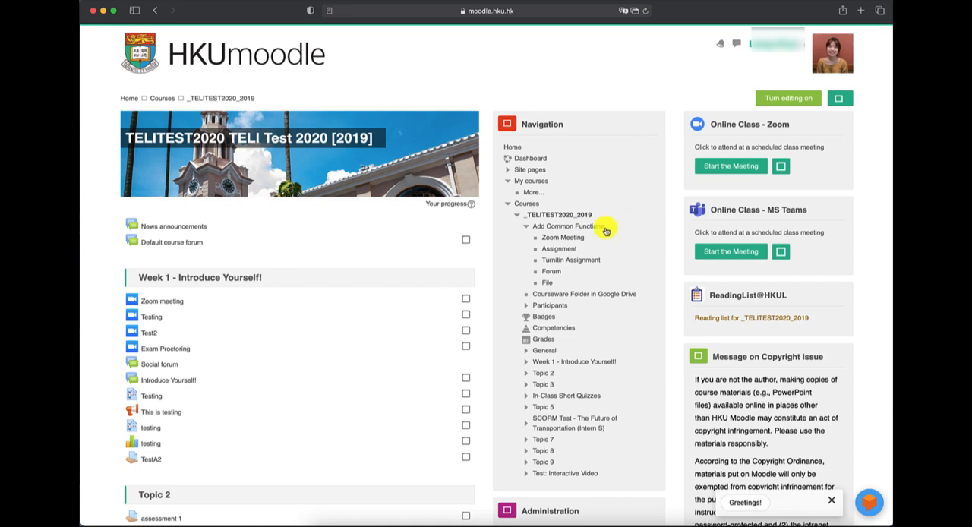
Add a Zoom Meeting activity named 'Workshop 101' using the Zoom Meeting preconfigured tool, then save and display it
left_click(551, 237)
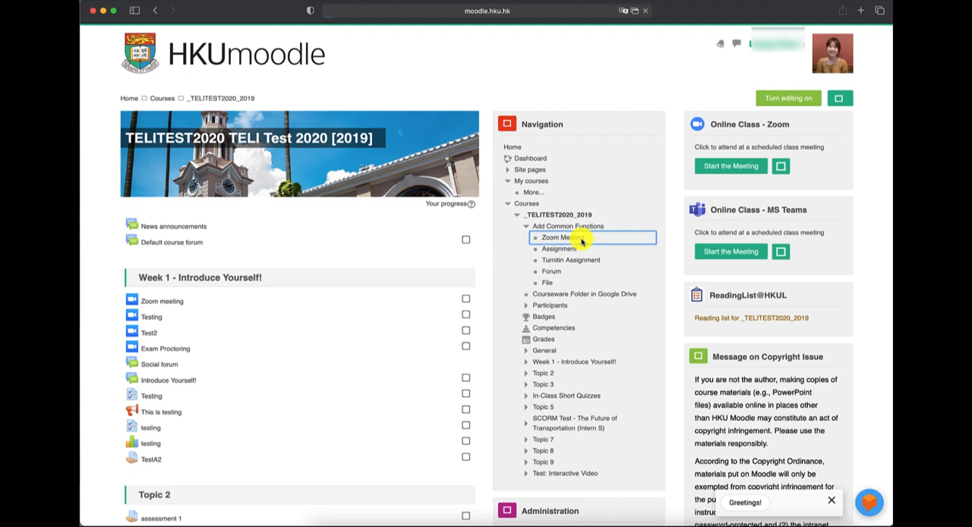
left_click(554, 237)
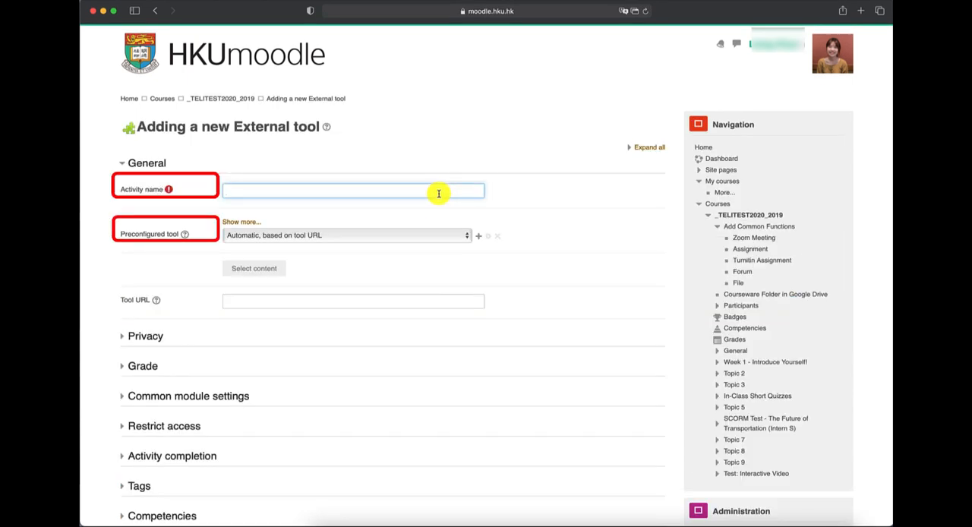
type("Workshop")
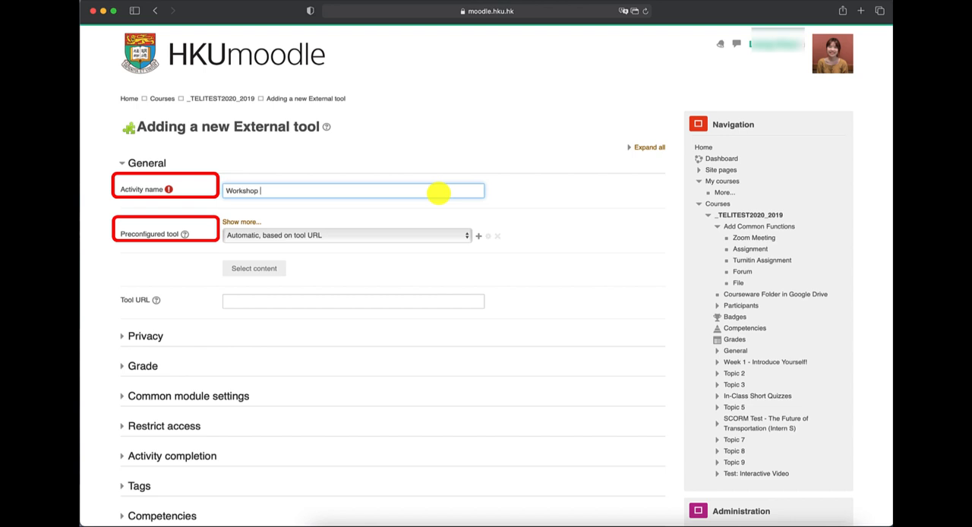
type("101")
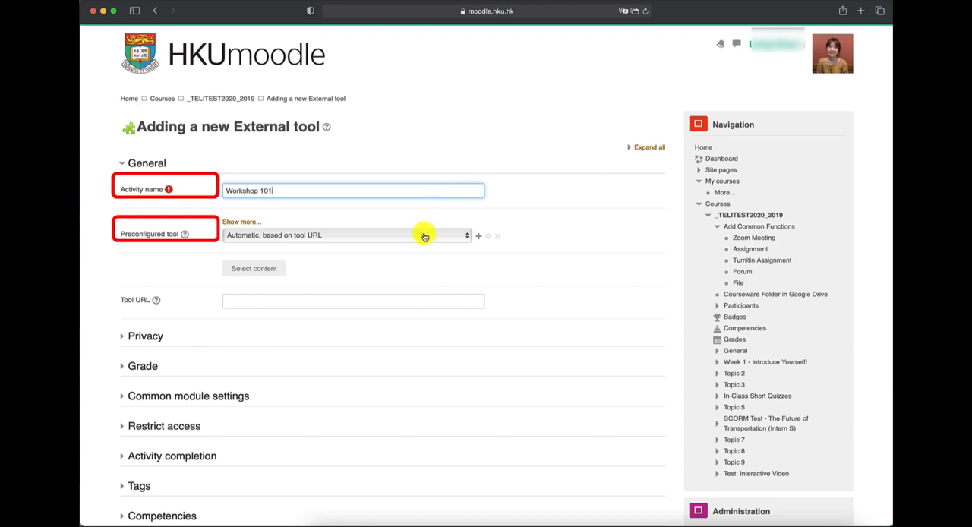
left_click(346, 235)
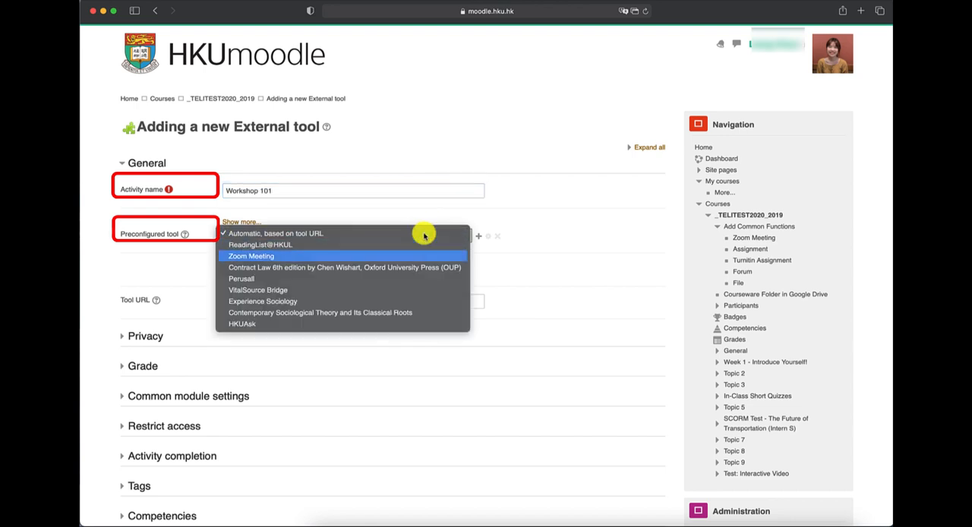
mouse_move(422, 256)
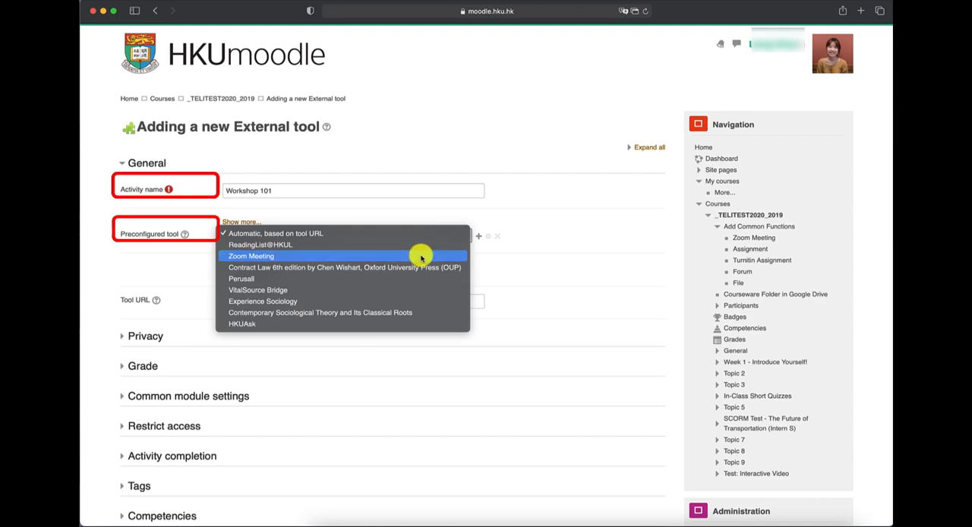
left_click(251, 256)
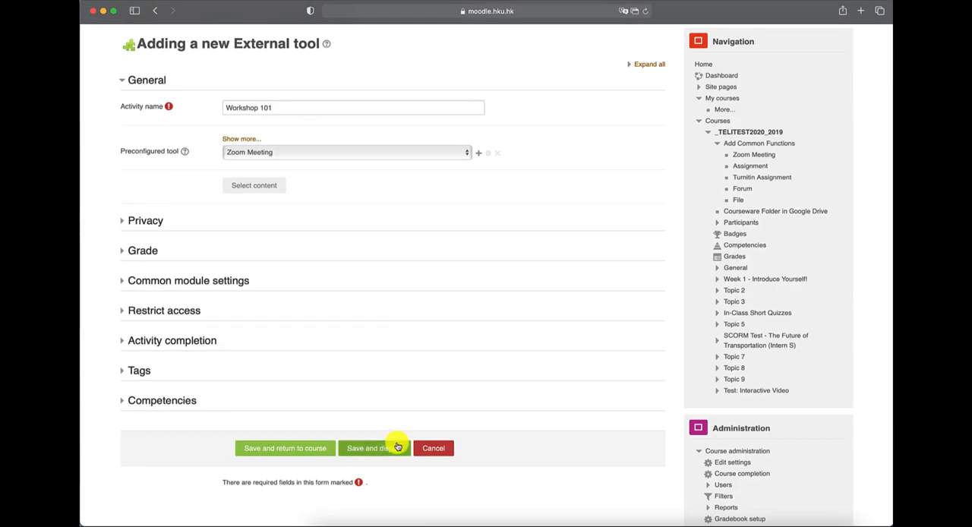
mouse_move(354, 457)
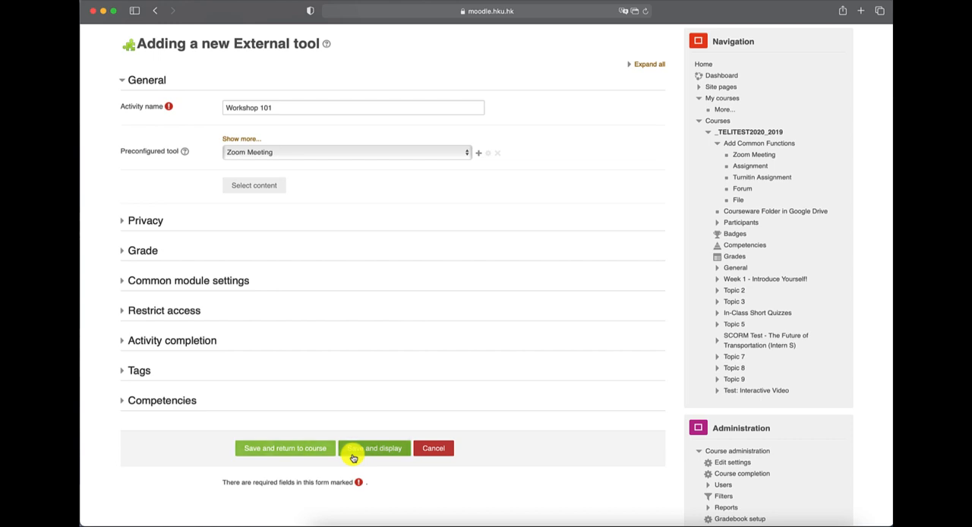
left_click(374, 449)
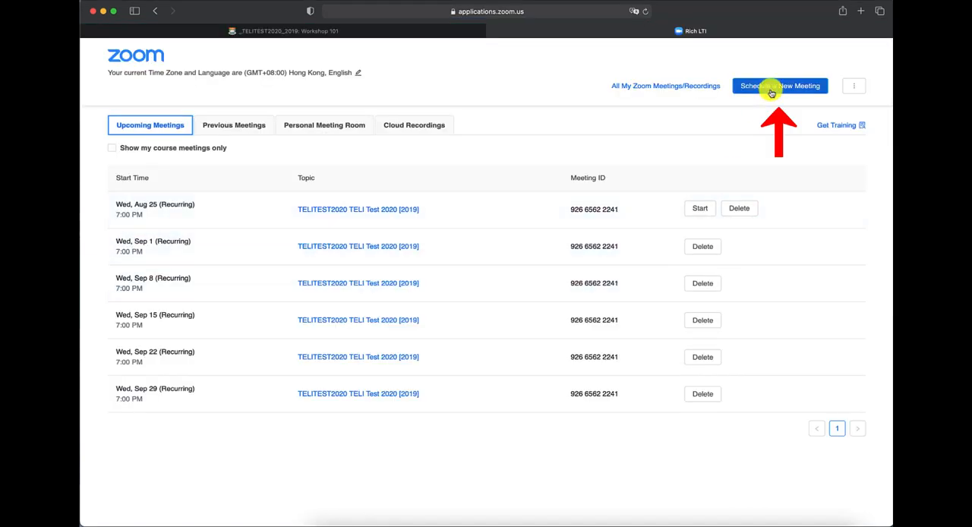
Schedule a new Zoom meeting titled 'Workshop 101 (Sept 2021-2022)'
left_click(780, 85)
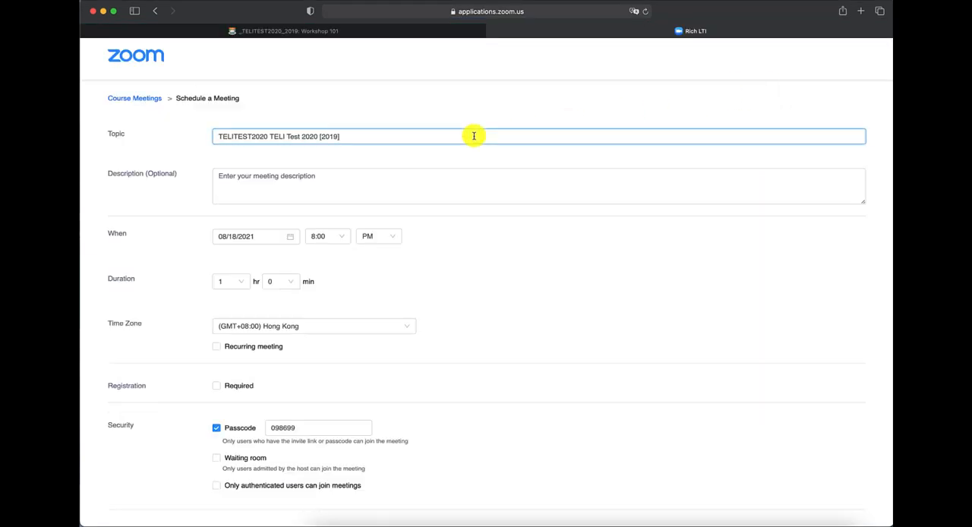
type("Workshop 101")
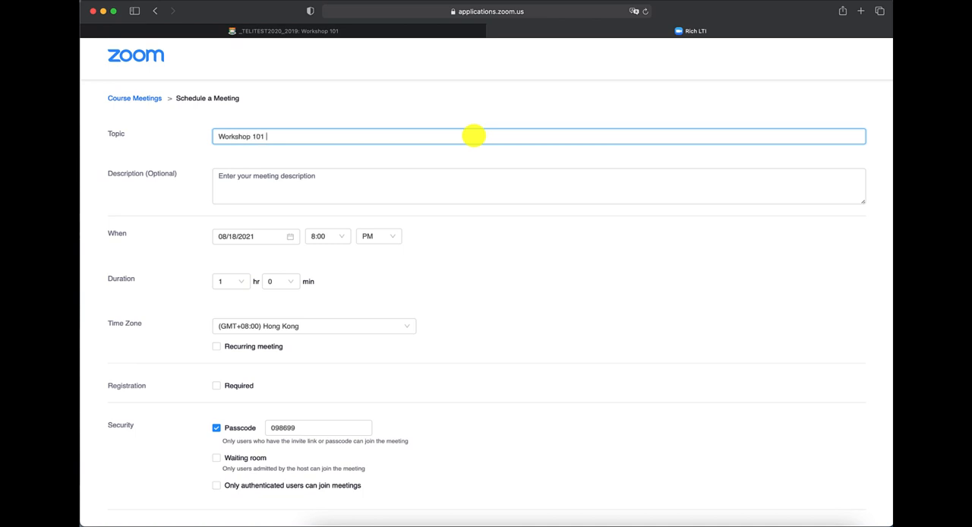
type("(Sept 2021)")
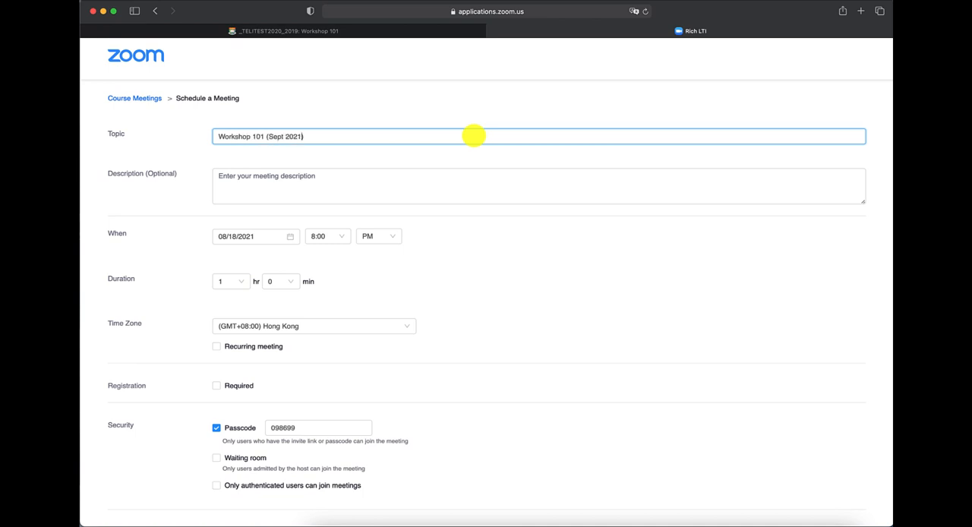
type("-2022")
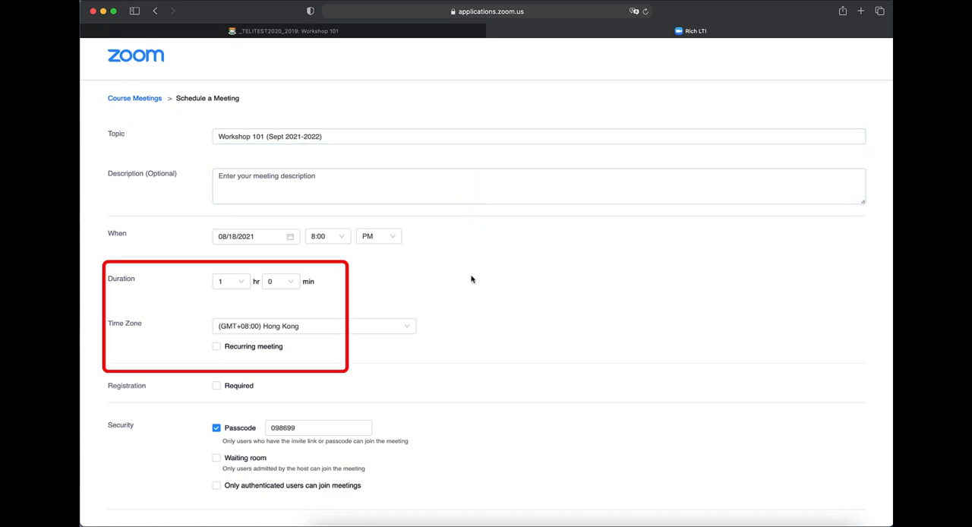
Set the duration to 3 hours, record automatically in the cloud, and save
left_click(230, 281)
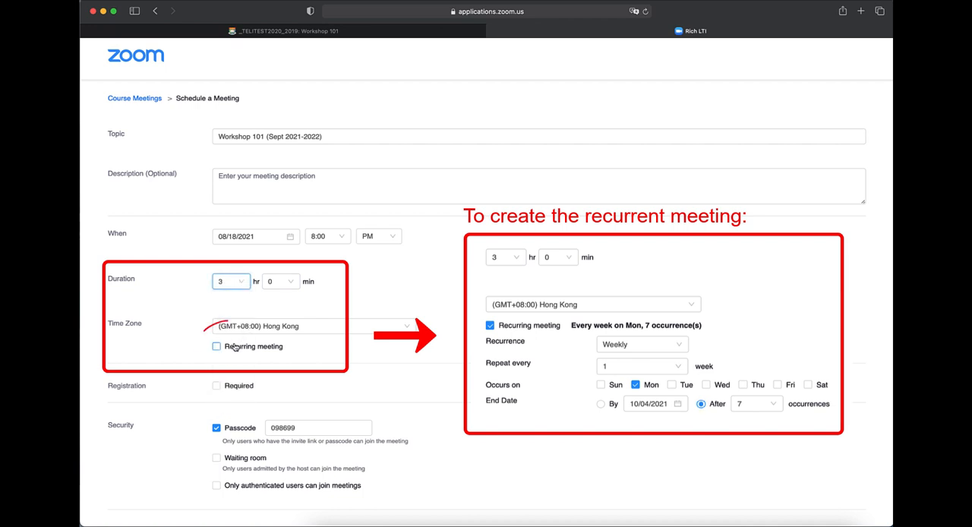
scroll("down", 3)
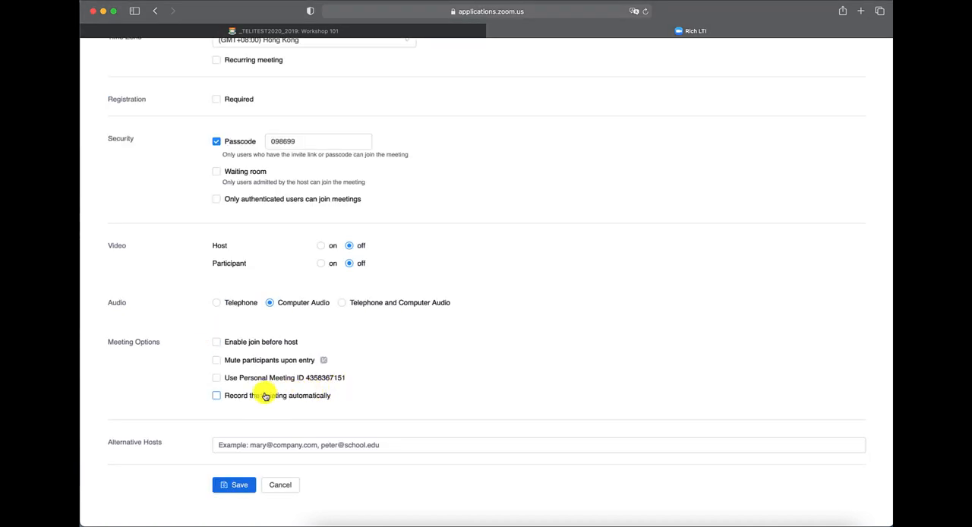
left_click(217, 396)
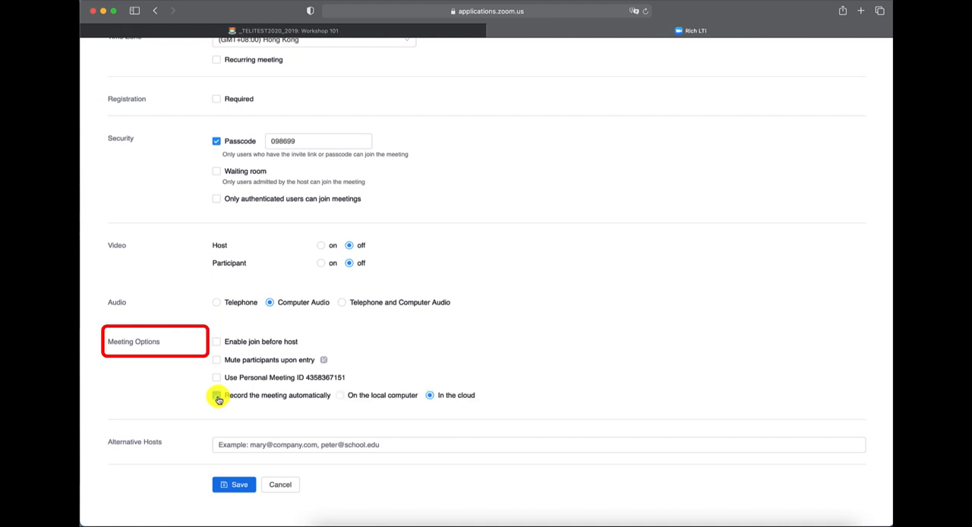
left_click(216, 395)
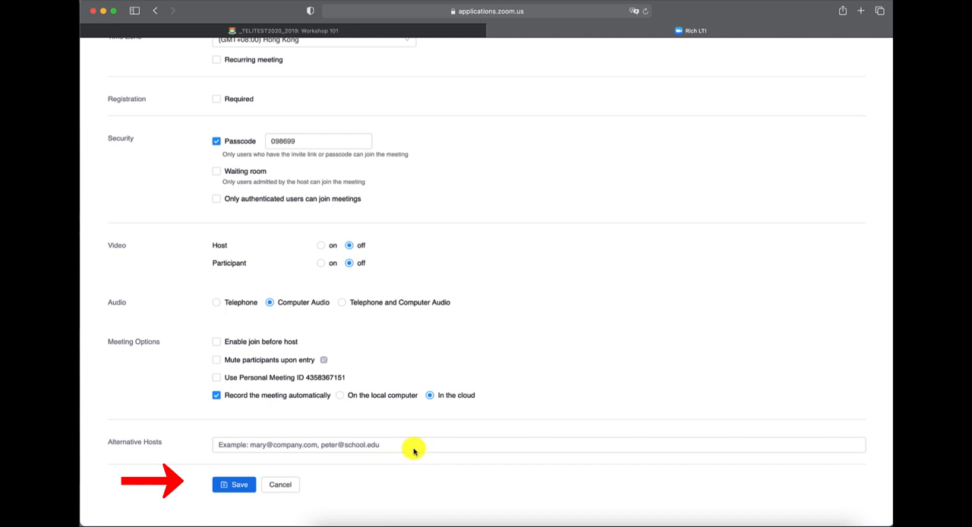
left_click(234, 485)
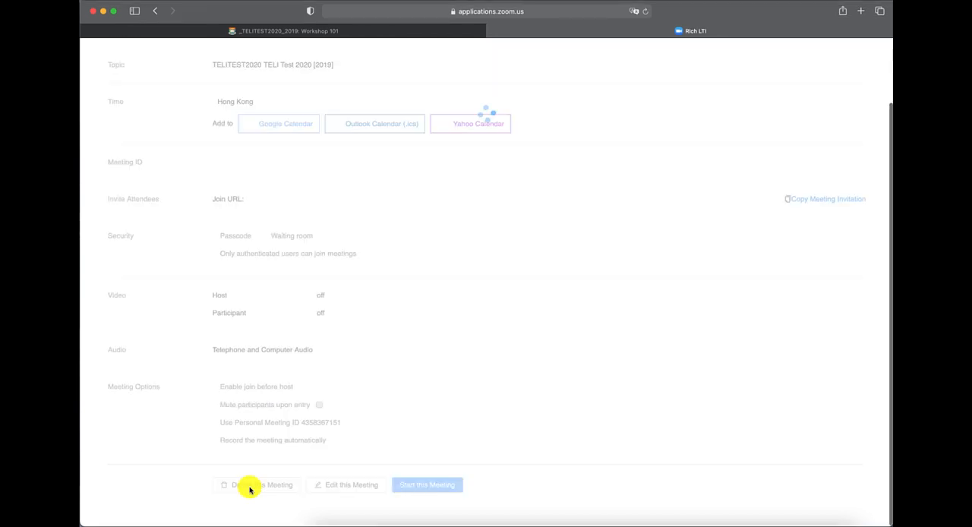
Copy the Workshop 101 meeting invitation to the clipboard and close the invitation window
left_click(827, 199)
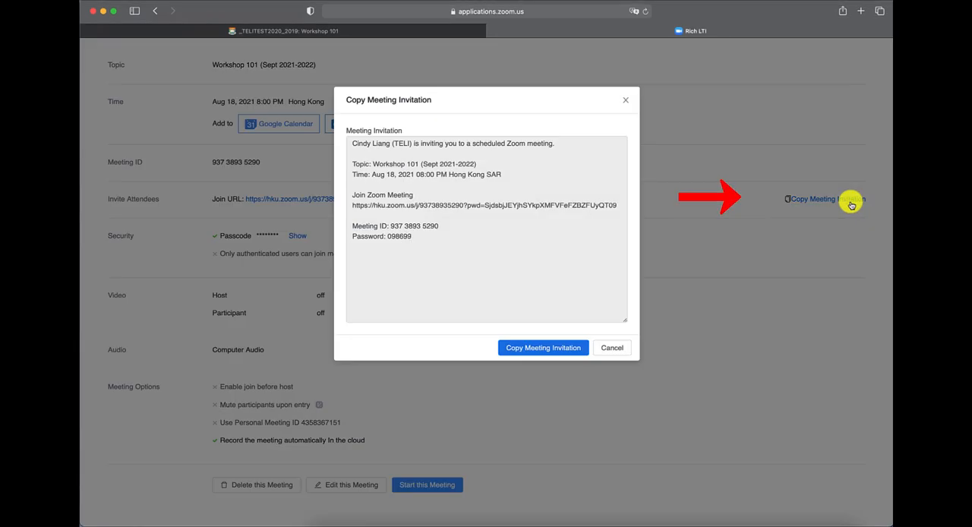
left_click(543, 348)
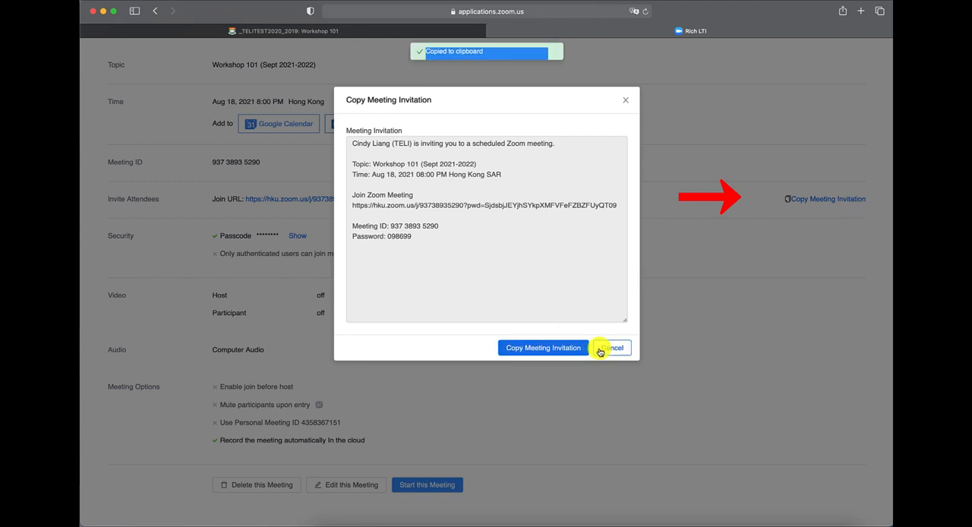
left_click(614, 348)
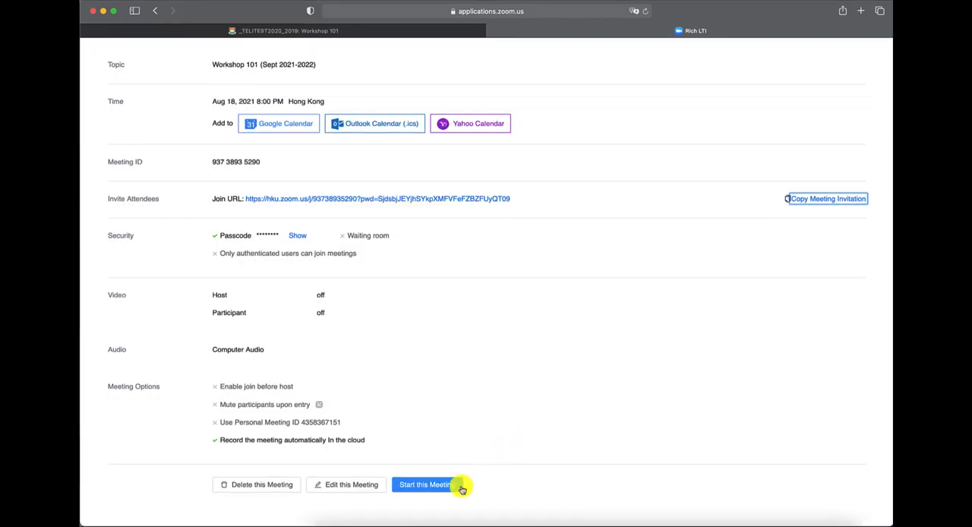
mouse_move(370, 499)
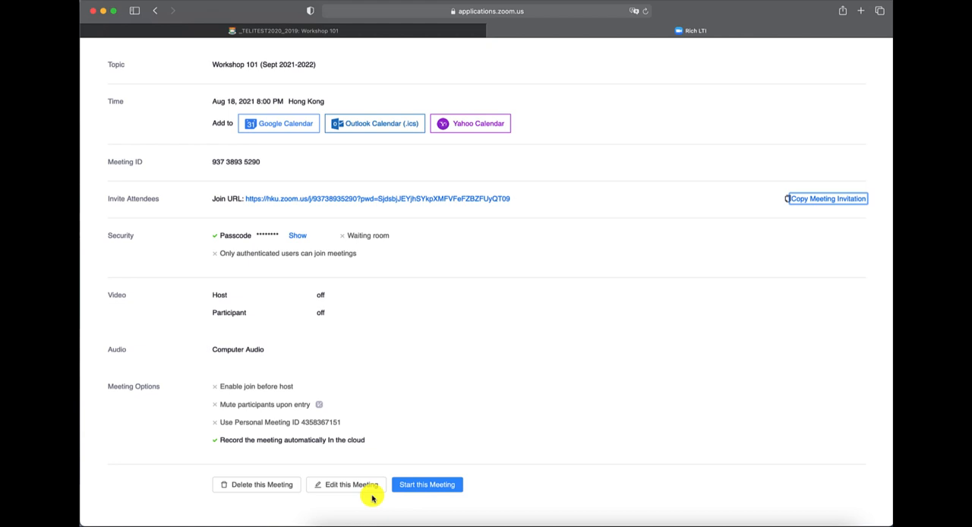
mouse_move(262, 498)
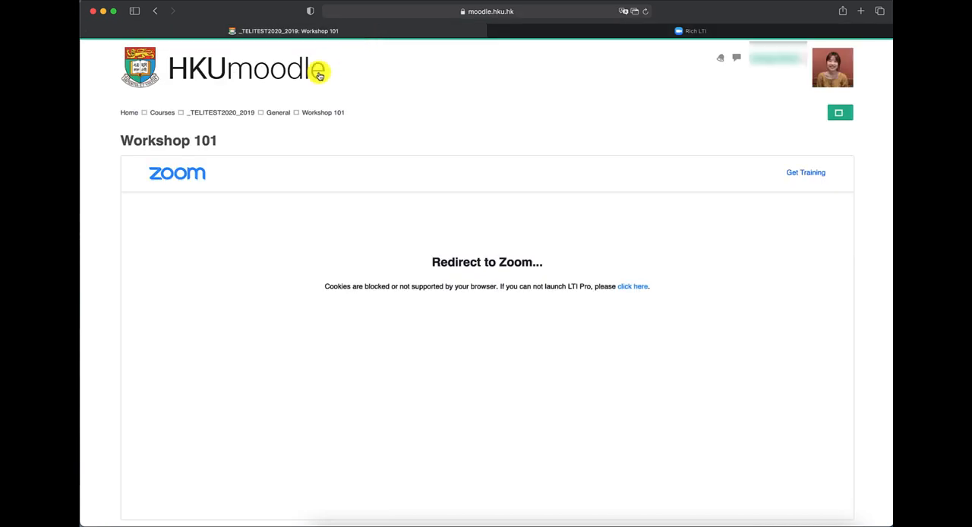
Return to the course page and reopen the Workshop 101 Zoom activity
left_click(221, 112)
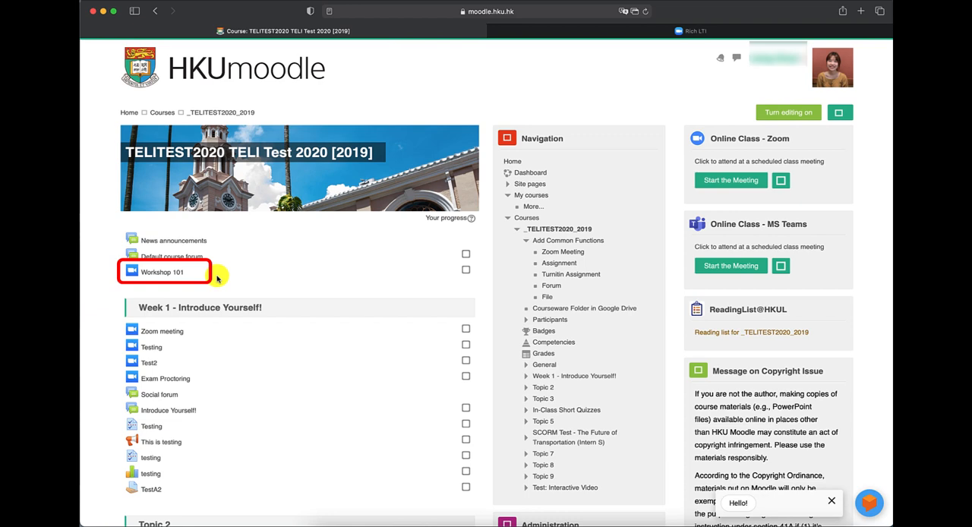
left_click(162, 272)
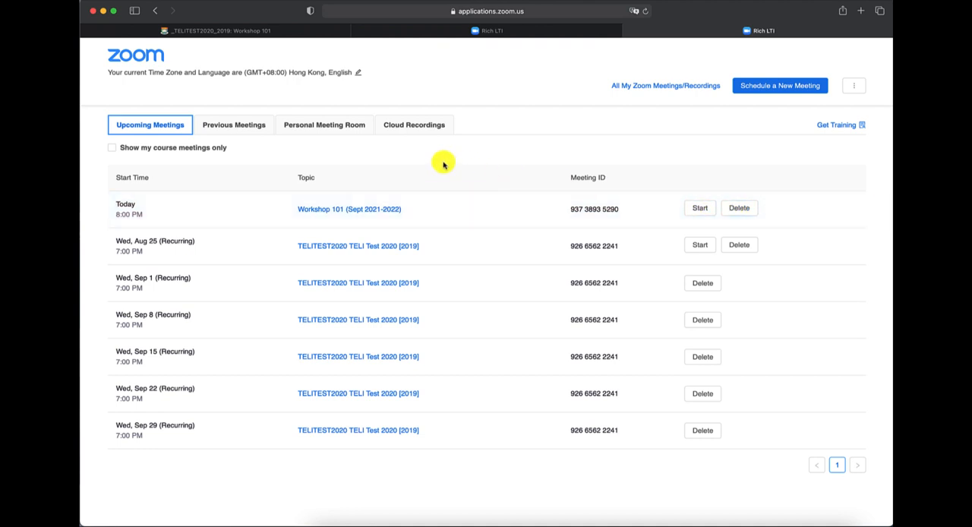
Check Cloud Recordings, return to Upcoming Meetings, and start Workshop 101
left_click(414, 125)
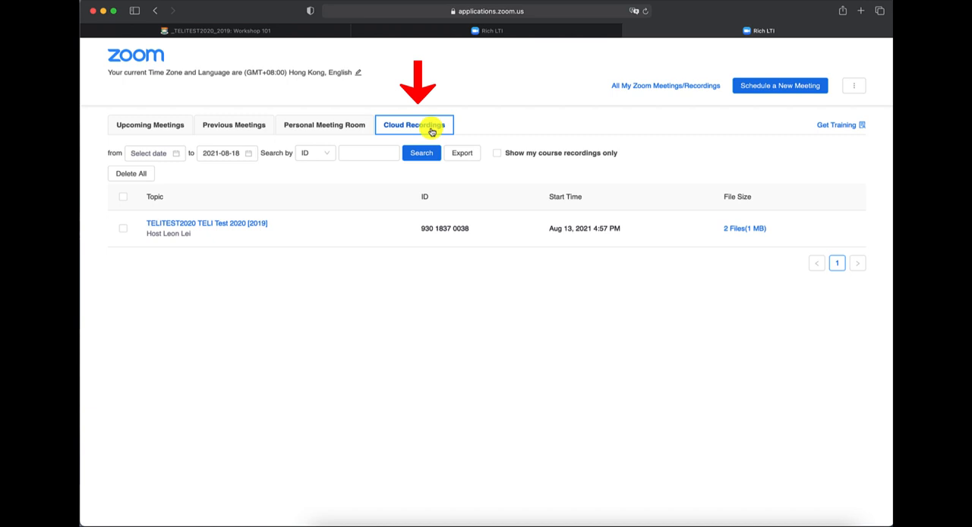
mouse_move(380, 237)
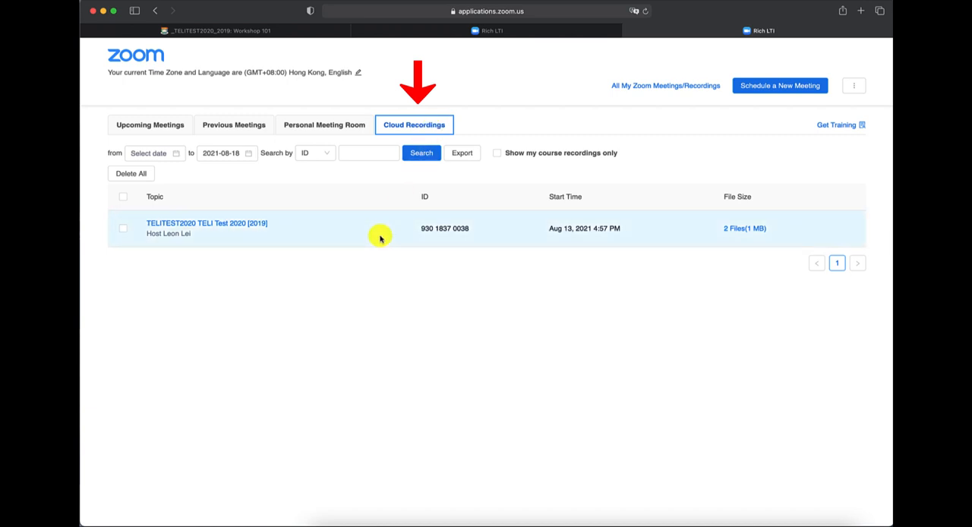
left_click(149, 124)
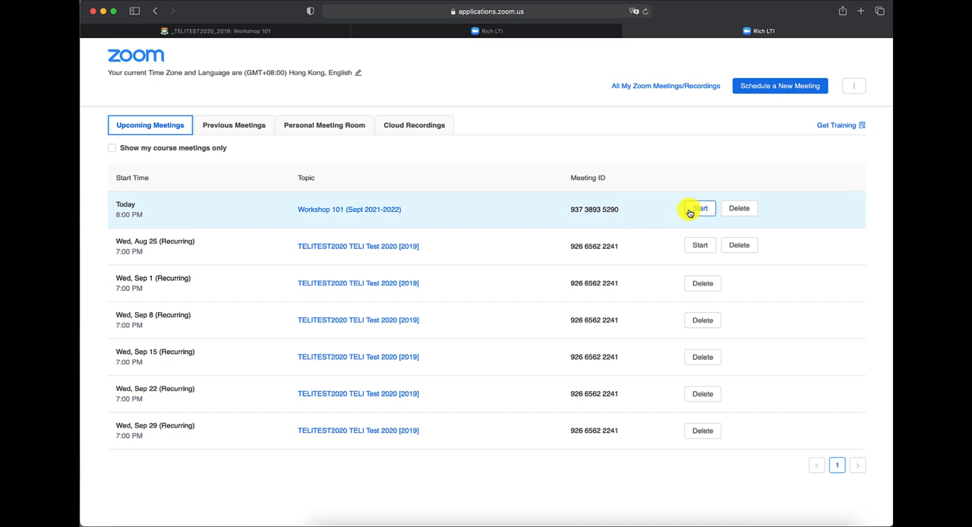
left_click(699, 209)
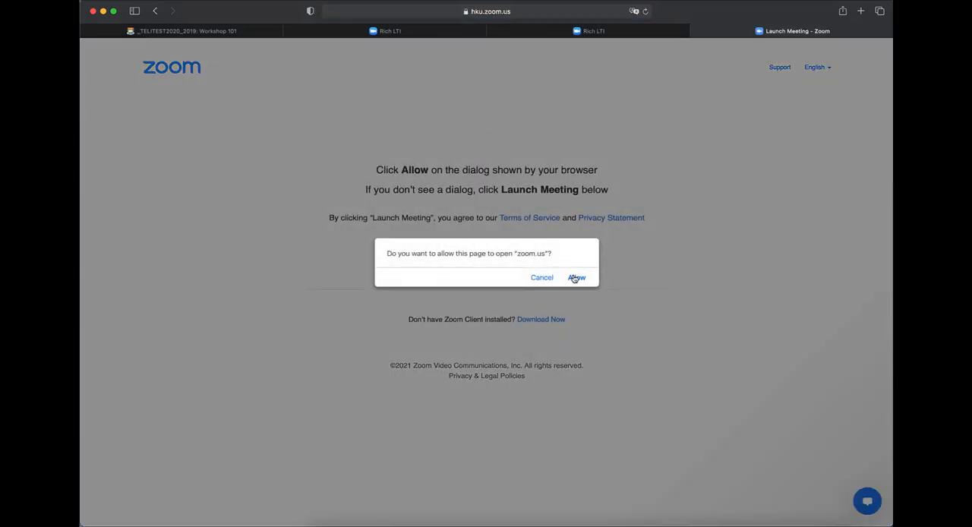
Allow the Zoom app to open, then end Workshop 101 for all participants
left_click(578, 278)
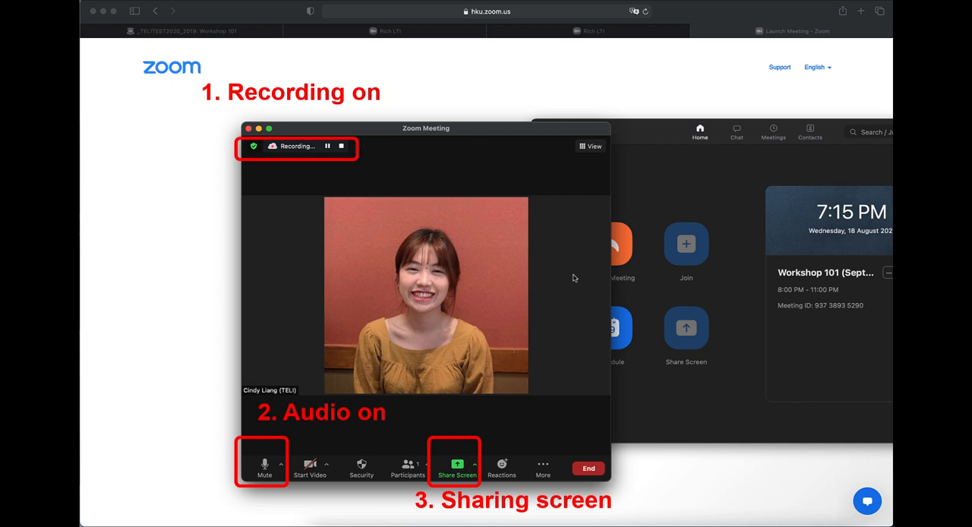
mouse_move(349, 159)
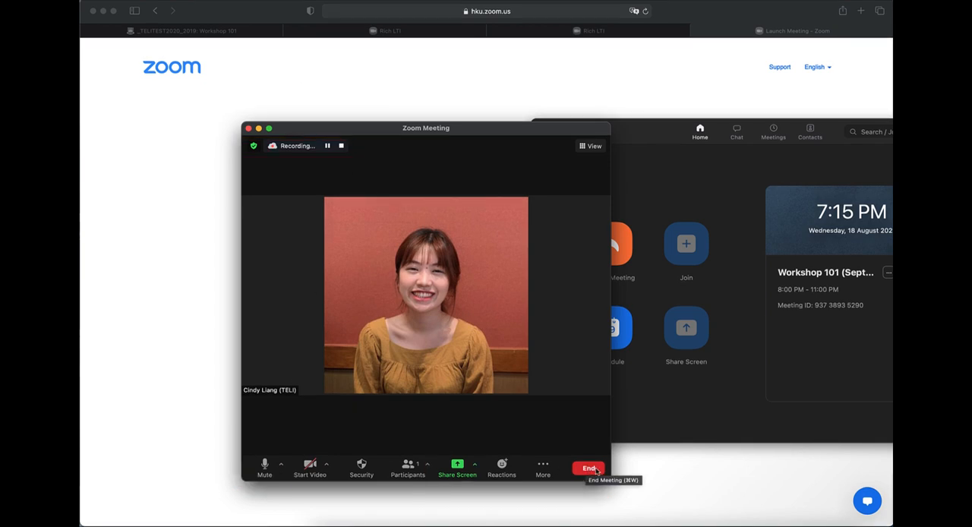
left_click(587, 469)
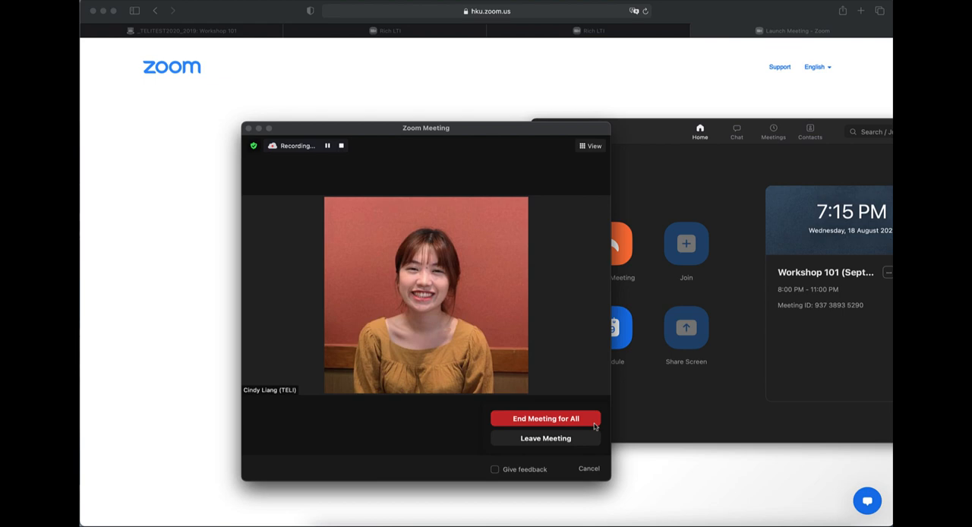
left_click(545, 417)
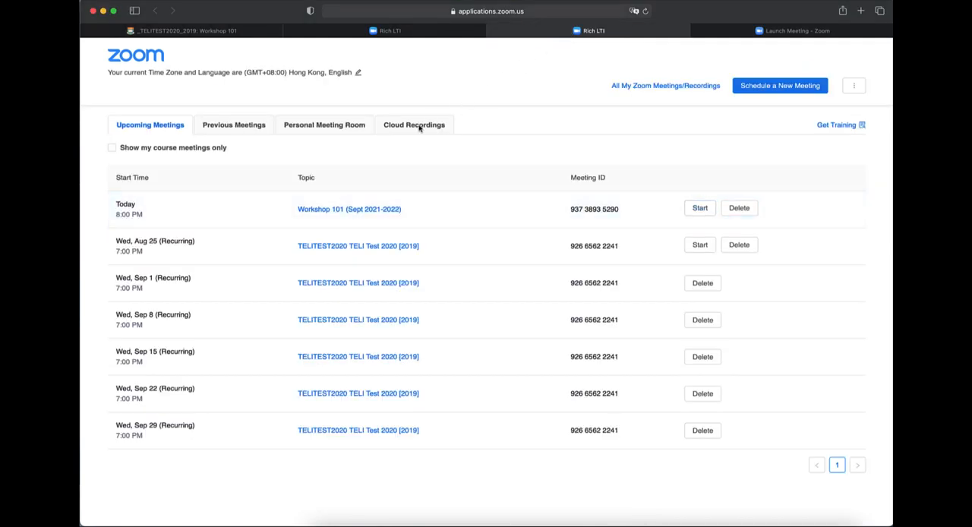
Search Cloud Recordings and open the Workshop 101 recording's 2 files
left_click(414, 124)
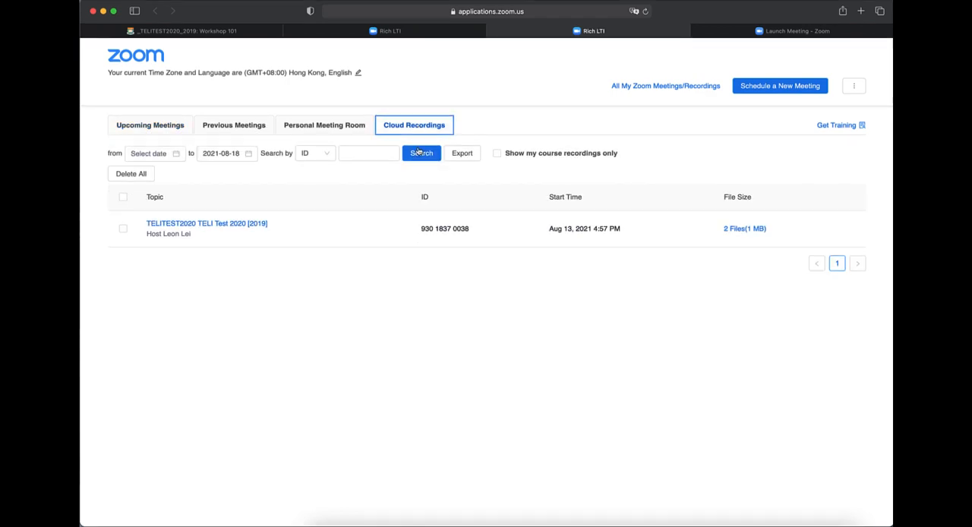
left_click(421, 152)
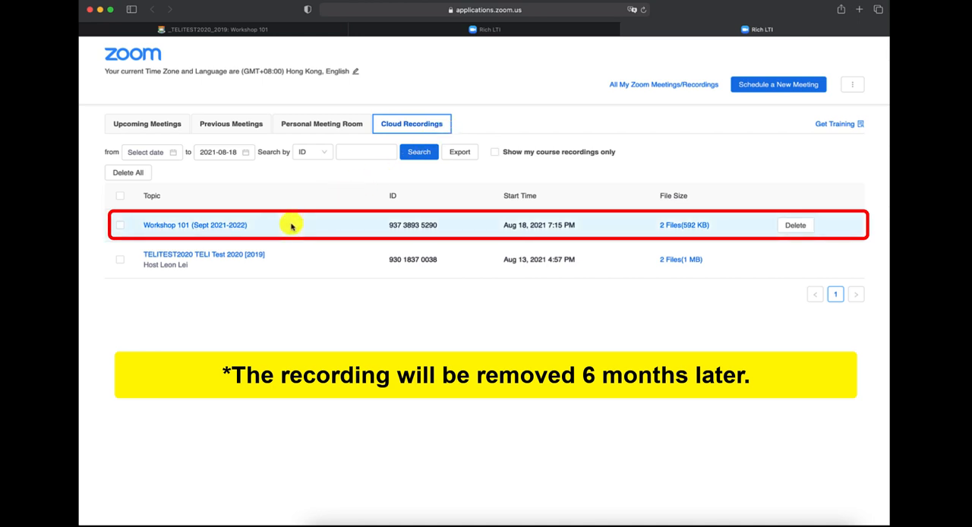
mouse_move(685, 230)
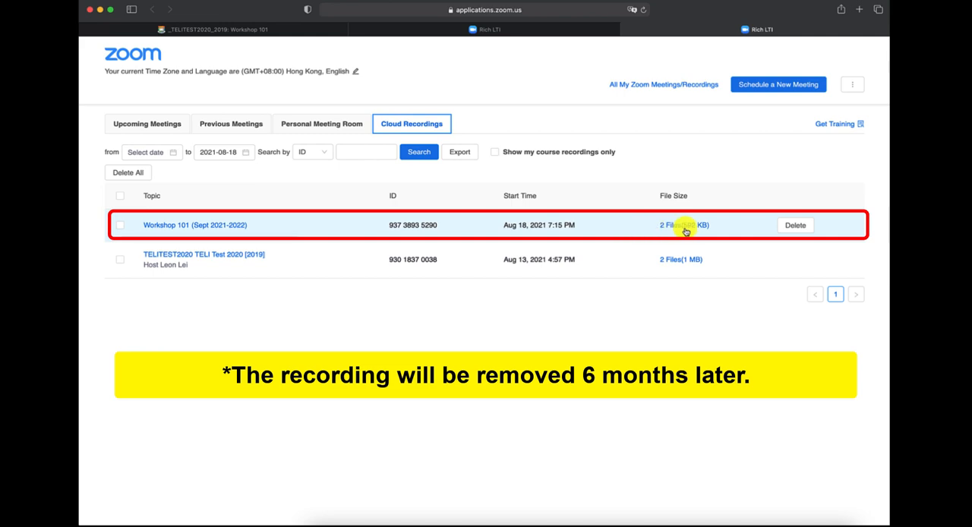
left_click(670, 225)
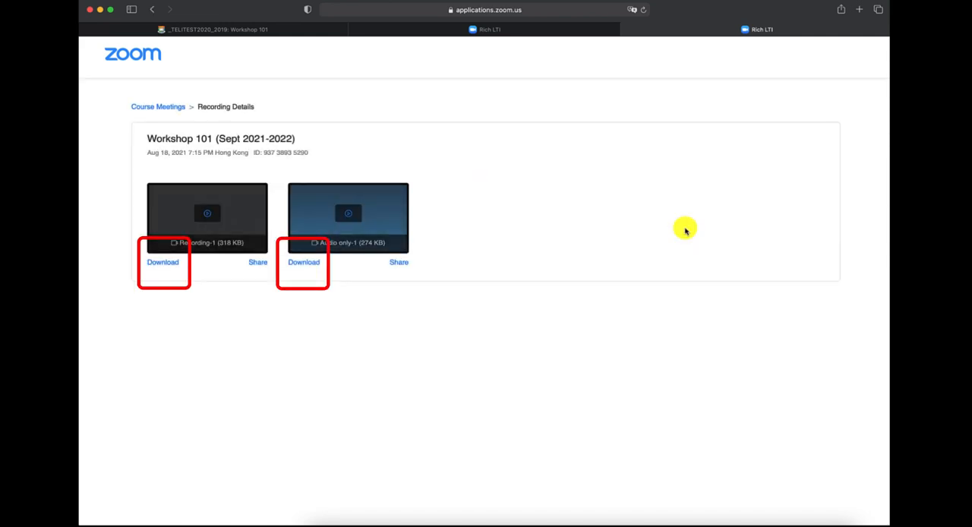